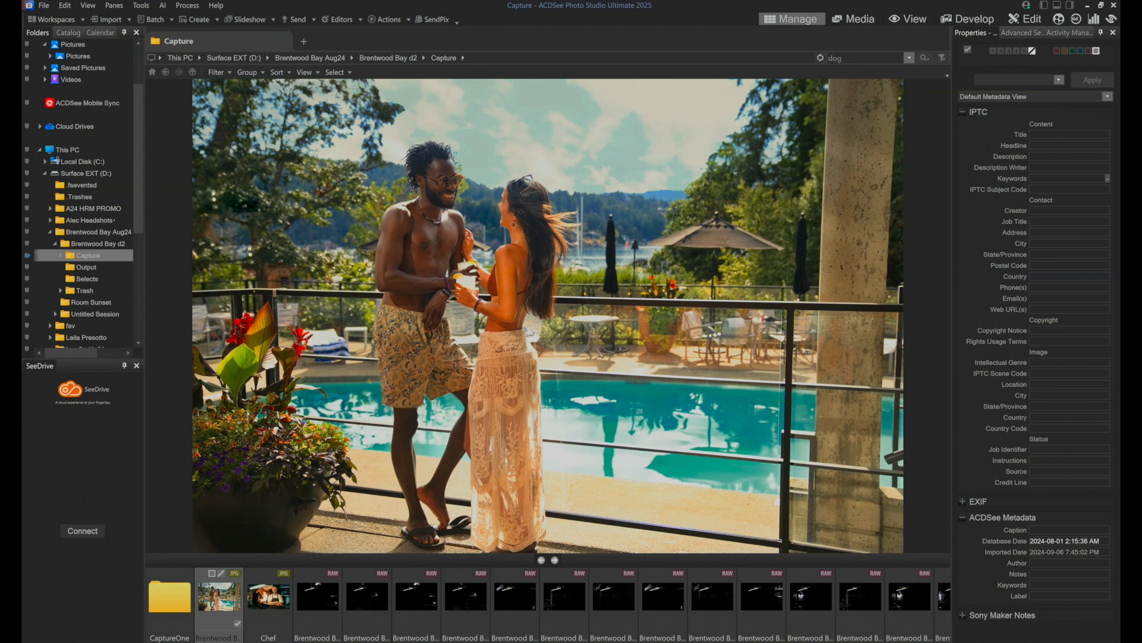
{"action": "type", "text": "Finished Brentwood Bay"}
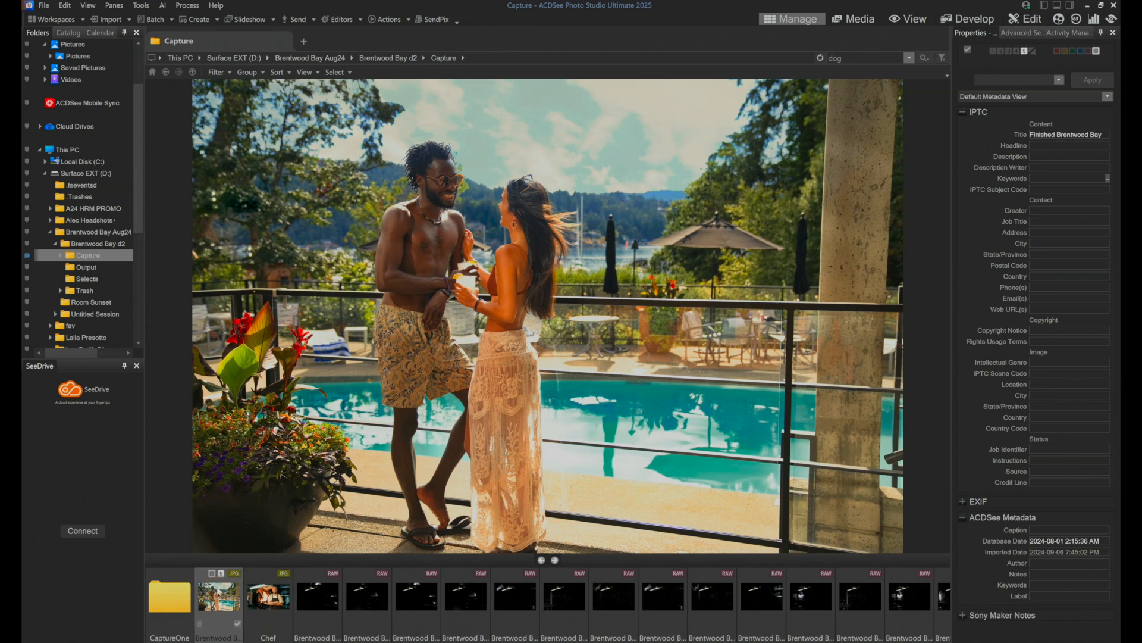